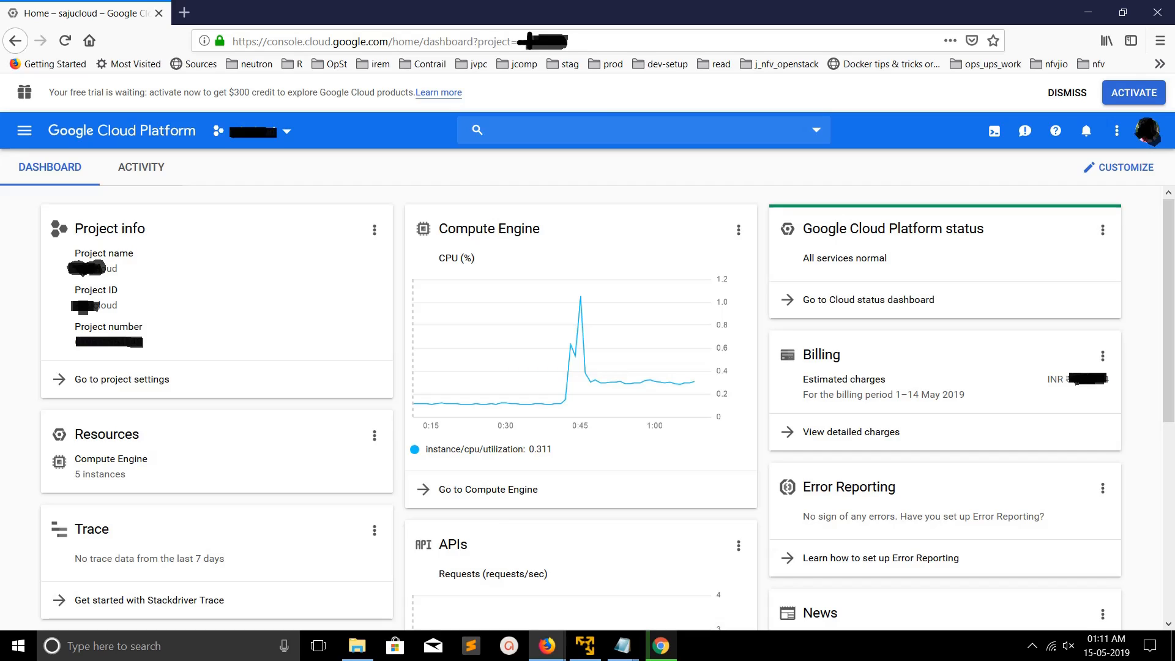
mouse_move(994, 131)
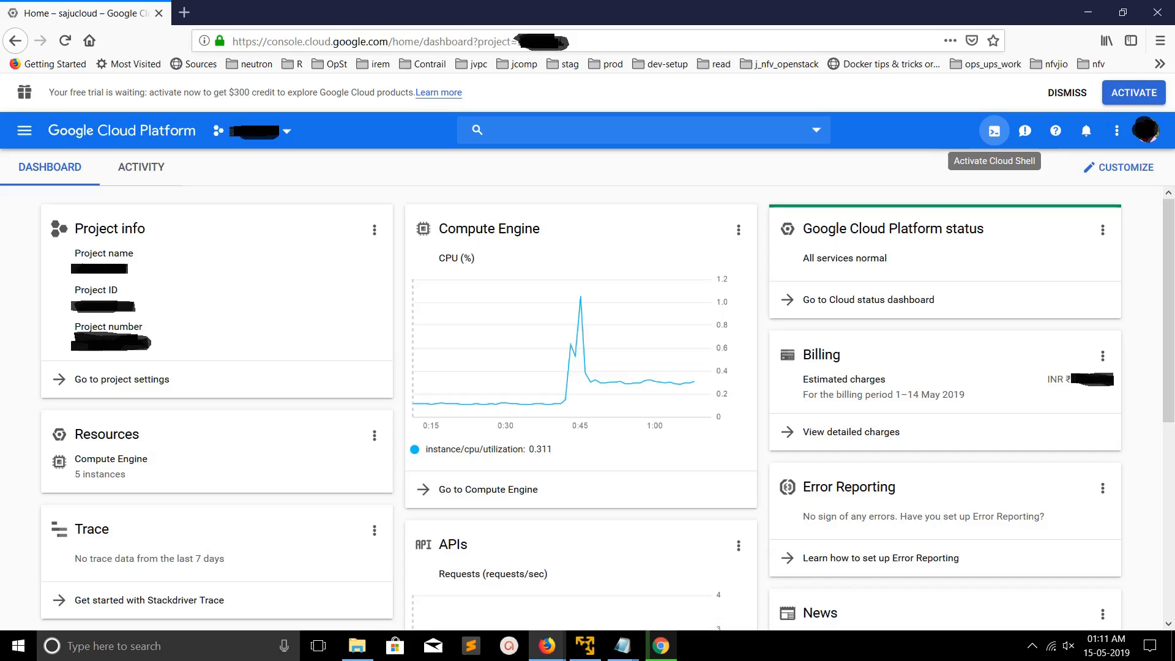
Activate Cloud Shell from the top toolbar to start a session below the project dashboard
click(994, 131)
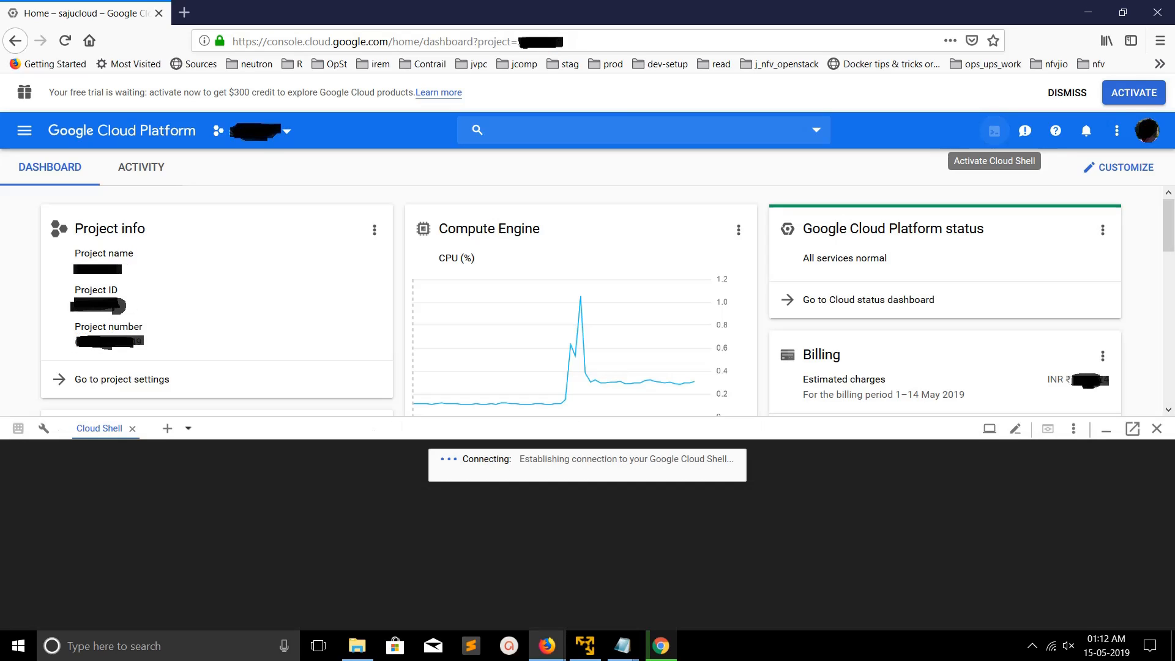